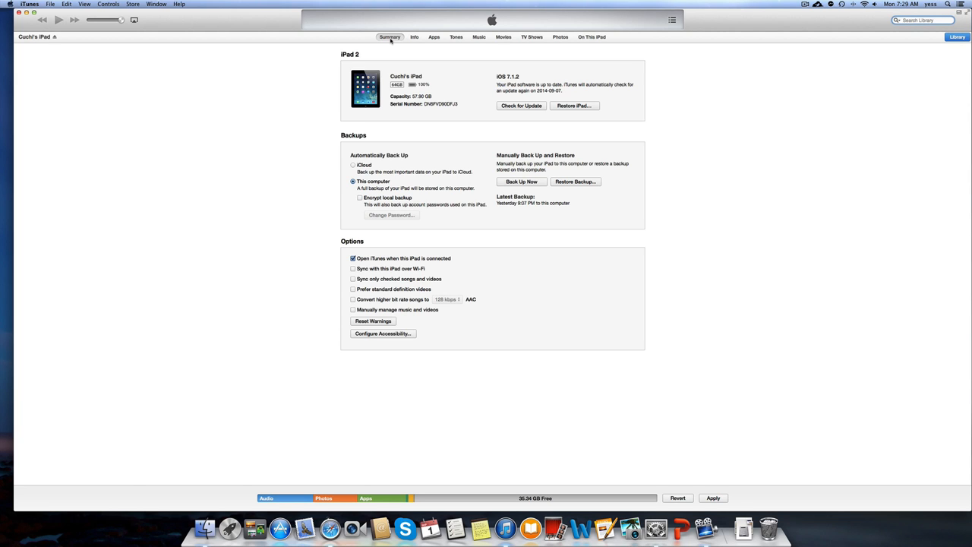
mouse_move(389, 37)
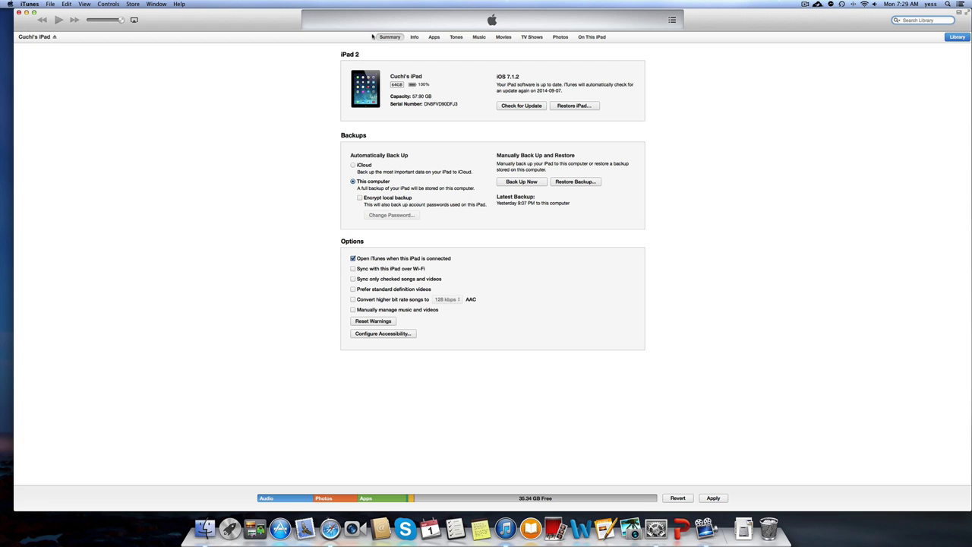
Show the iPad's Photos sync page, currently syncing all 5678 photos from iPhoto.
left_click(29, 4)
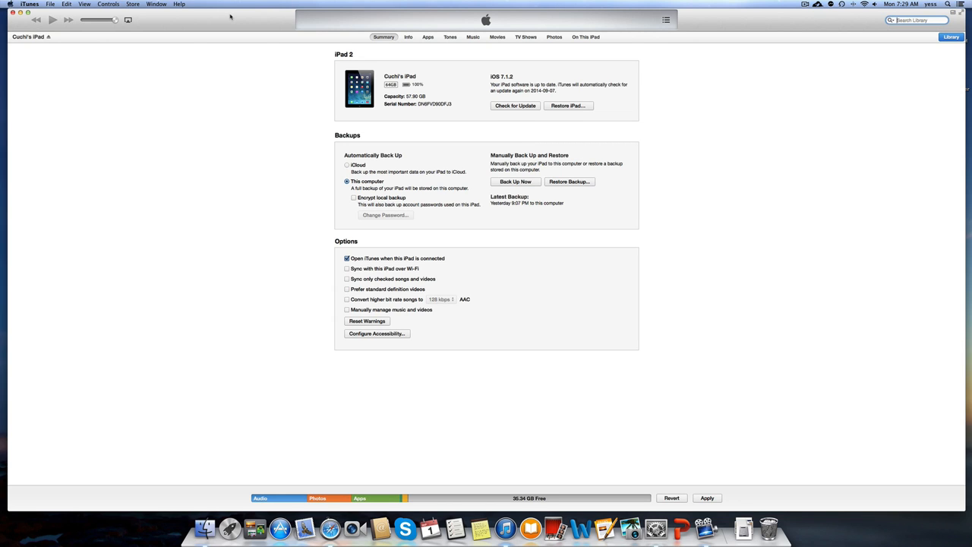
mouse_move(766, 50)
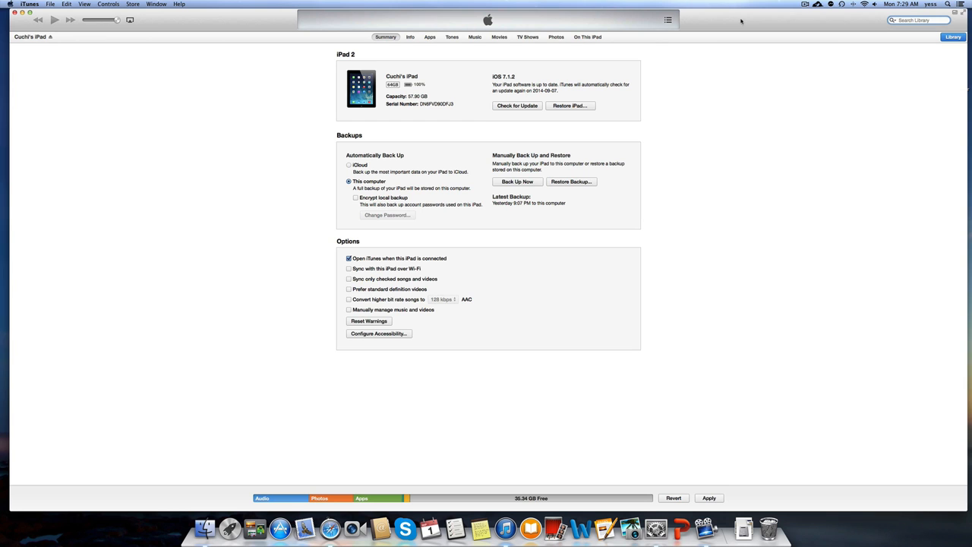
mouse_move(414, 239)
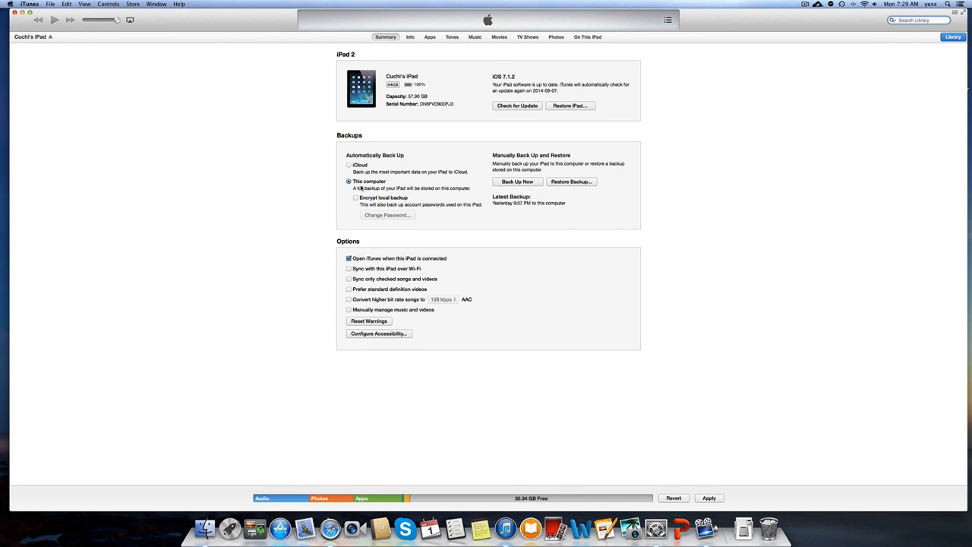
mouse_move(488, 188)
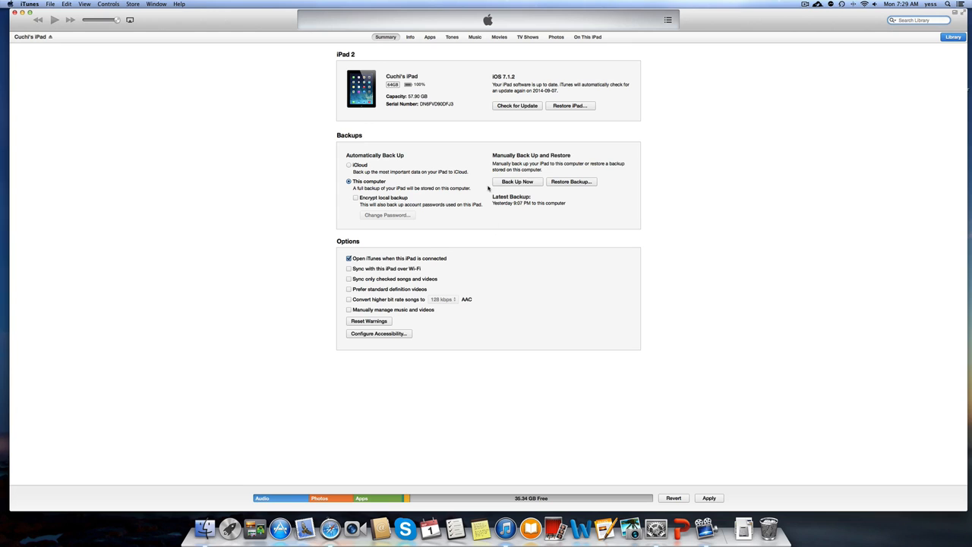
mouse_move(428, 182)
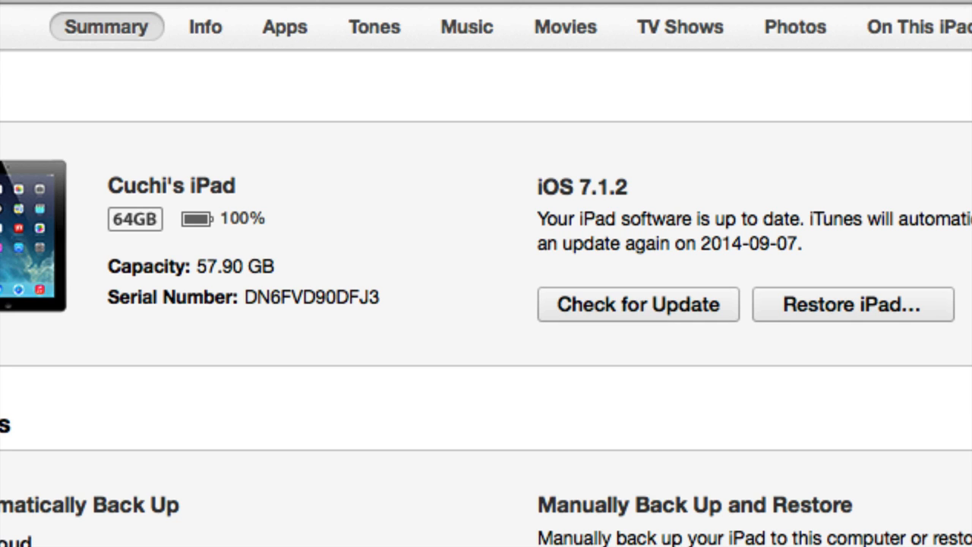
left_click(794, 27)
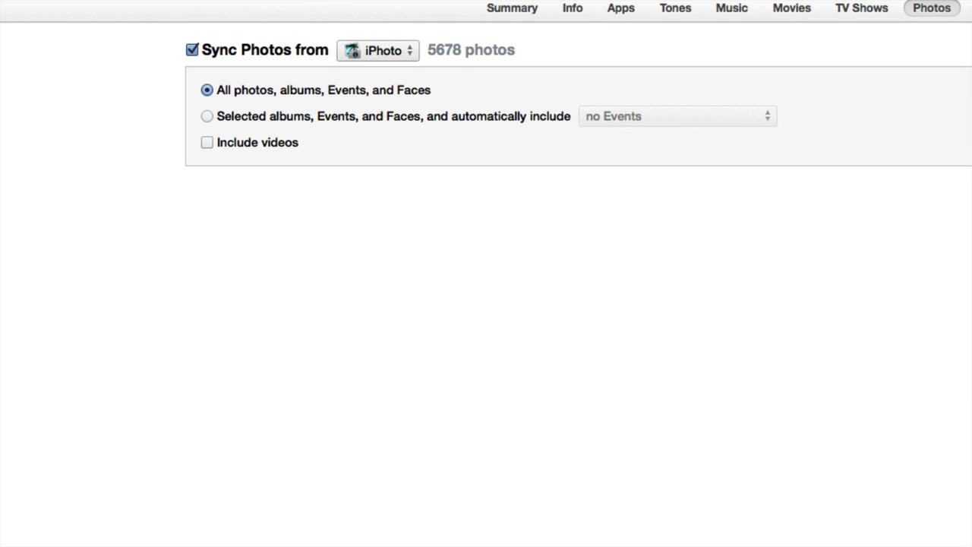
Choose 'Choose folder…' from the Sync Photos from pop-up to pick a custom folder.
left_click(377, 50)
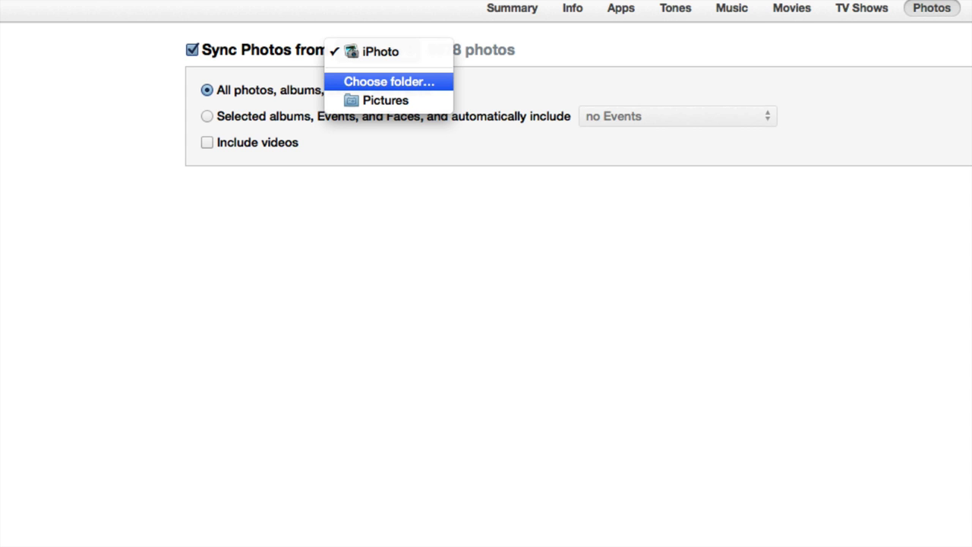
mouse_move(389, 91)
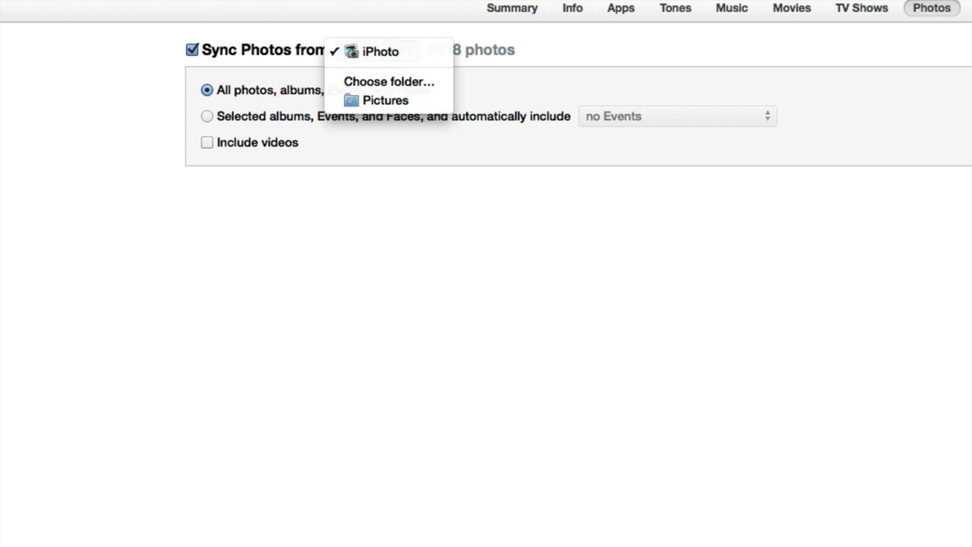
left_click(380, 51)
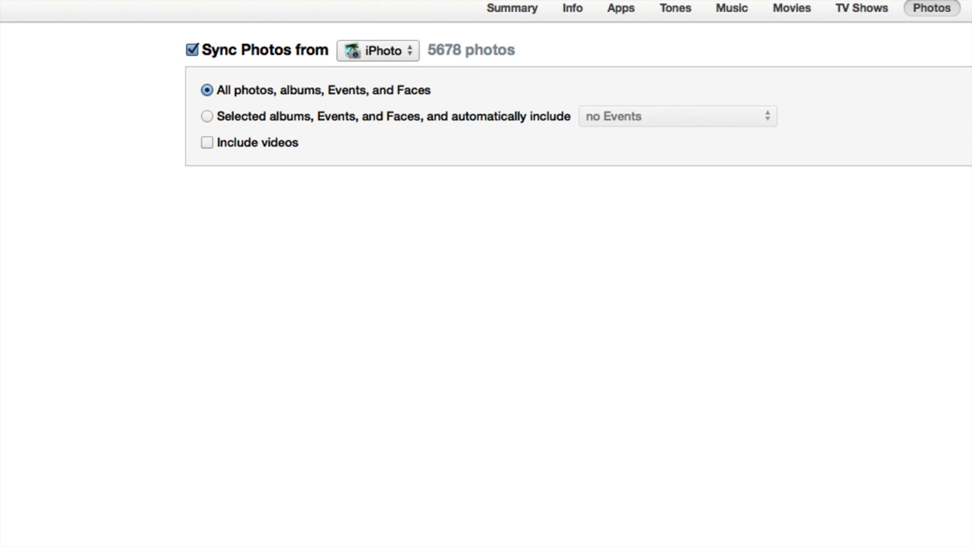
left_click(378, 50)
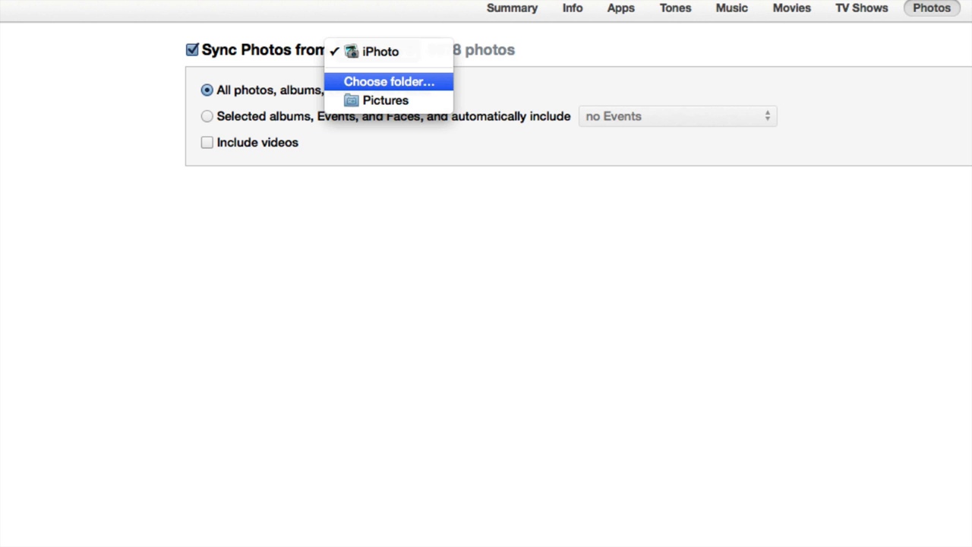
left_click(389, 81)
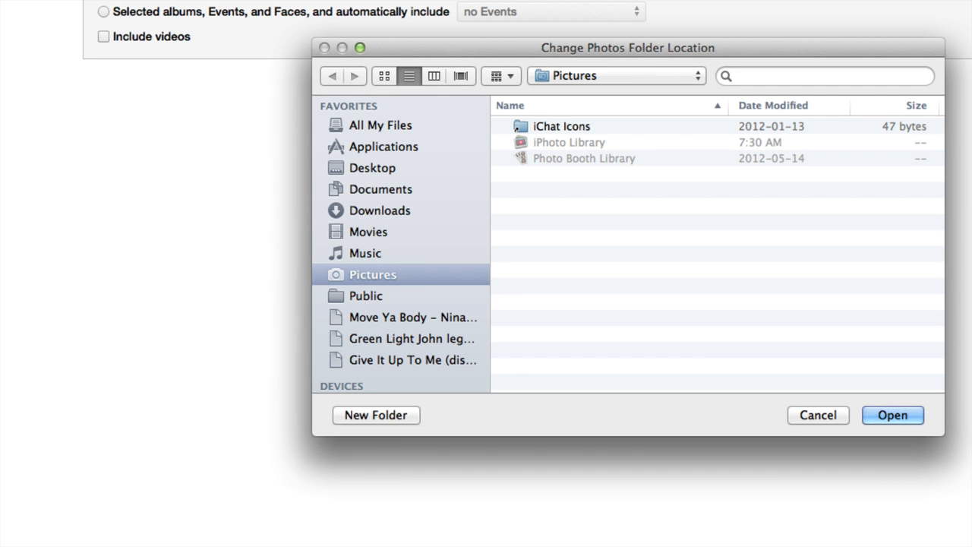
Pick the 'Yess Photos ipad' folder on the Desktop as the photo source (677 photos).
left_click(373, 168)
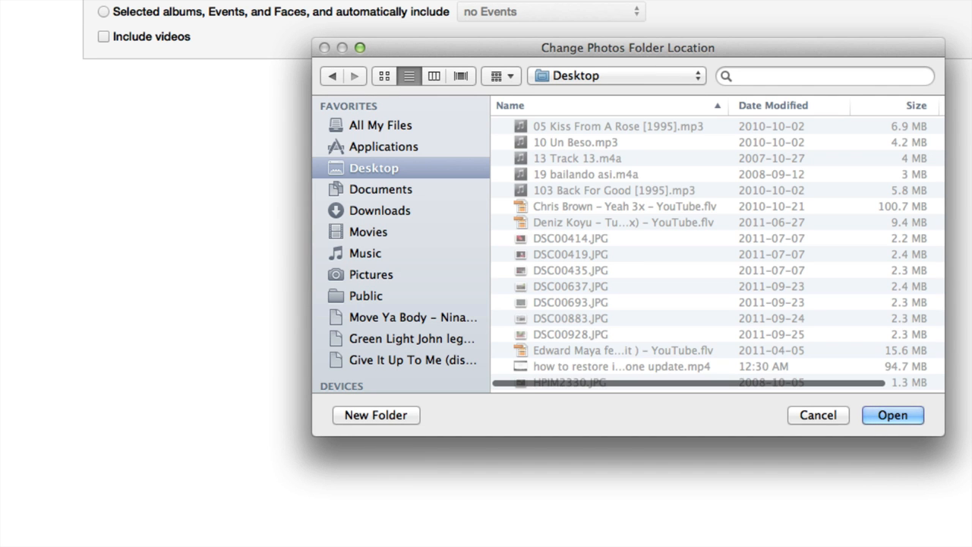
scroll("down", 3)
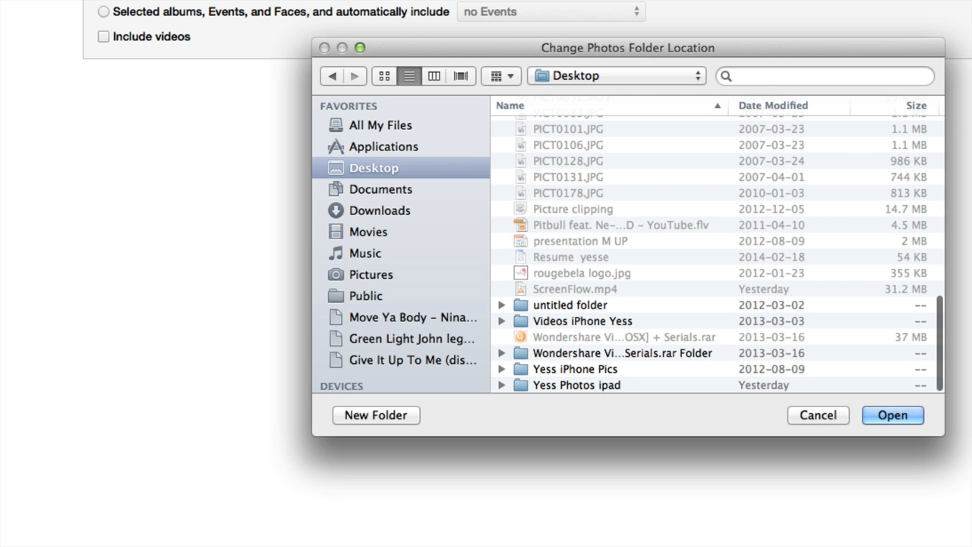
mouse_move(622, 353)
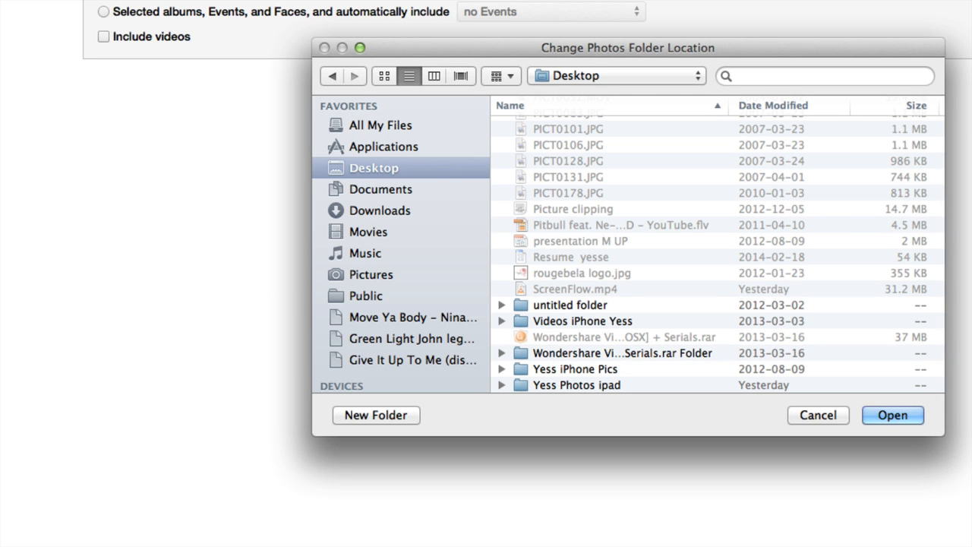
left_click(576, 385)
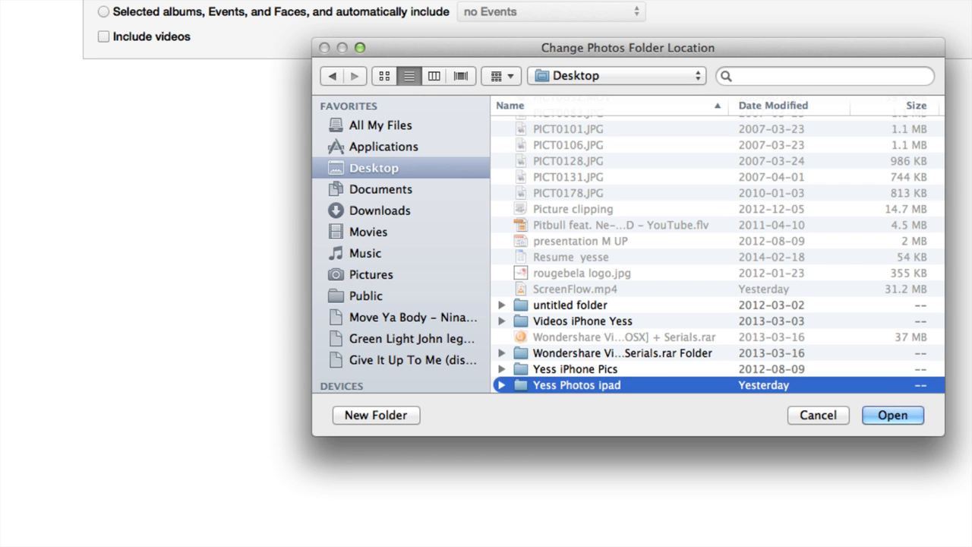
left_click(892, 414)
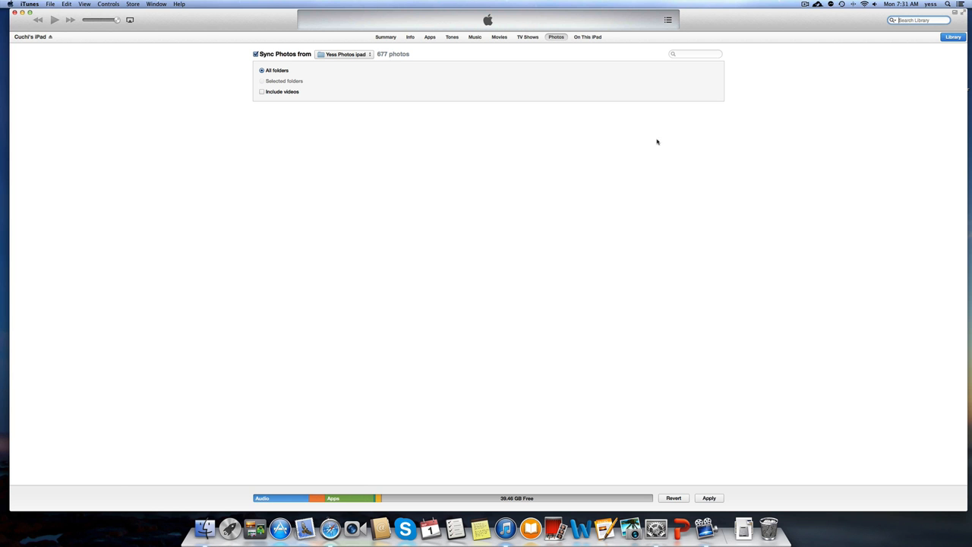
mouse_move(718, 502)
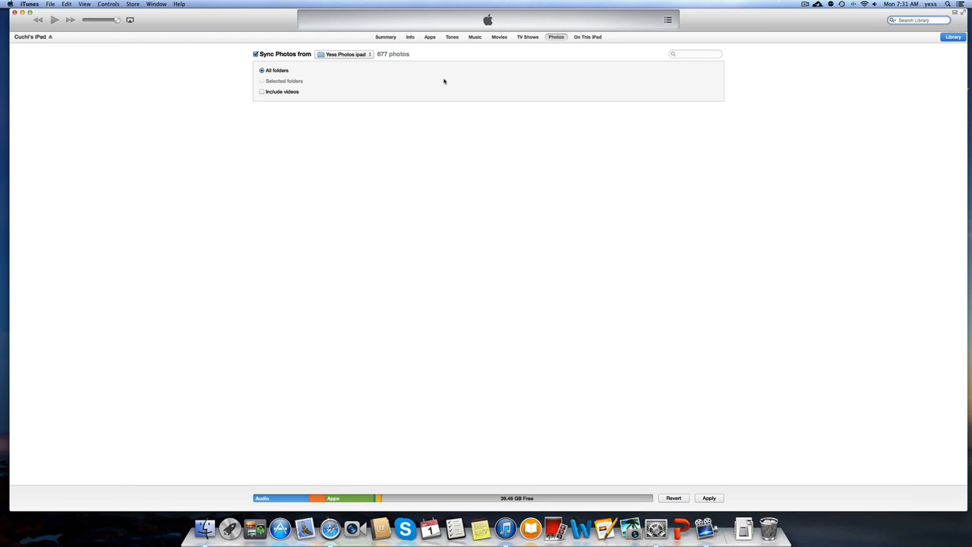
left_click(474, 37)
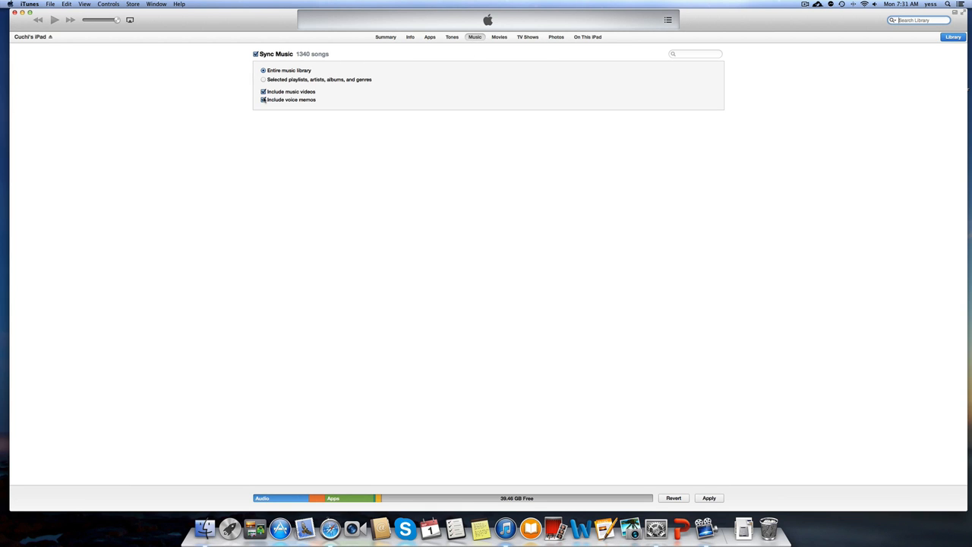
left_click(555, 36)
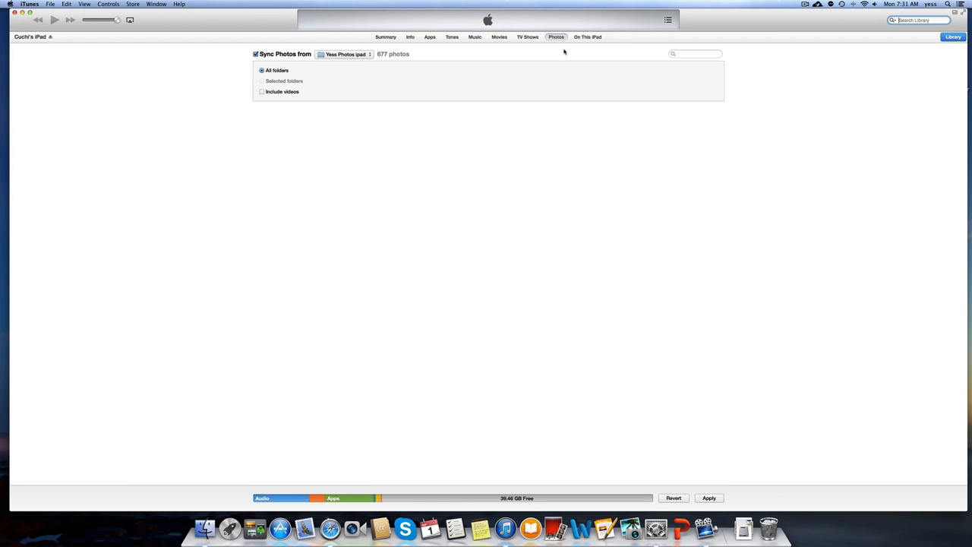
mouse_move(706, 524)
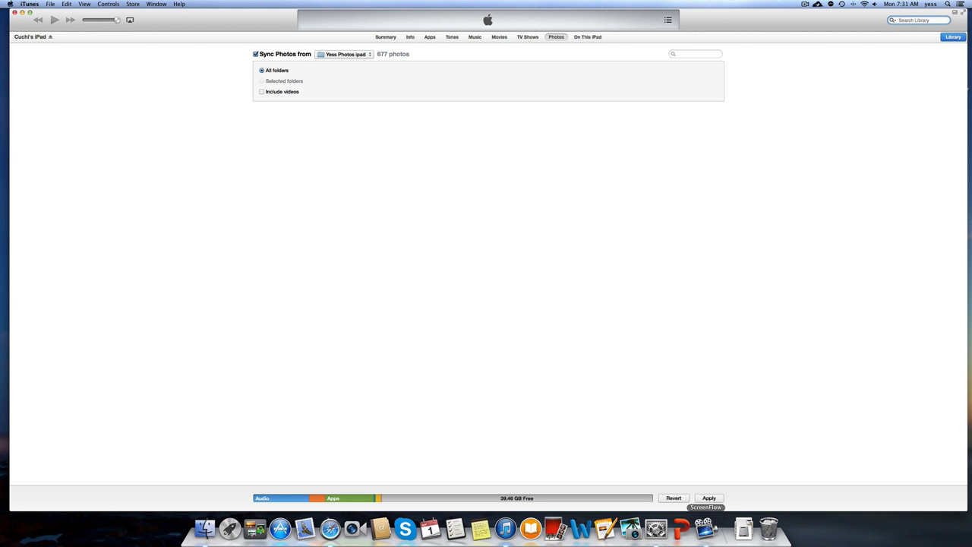
Apply the 677-photo sync settings to start syncing the iPad.
left_click(709, 498)
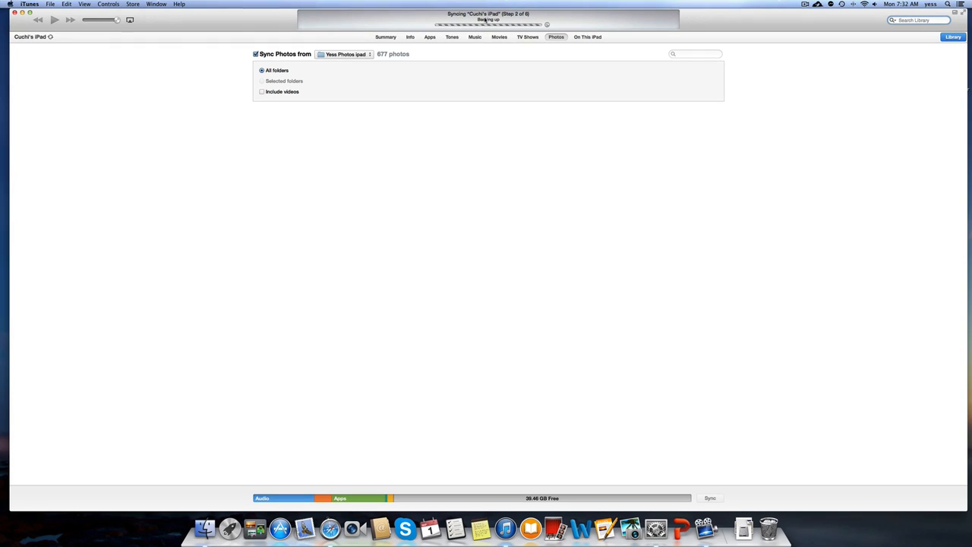
mouse_move(471, 201)
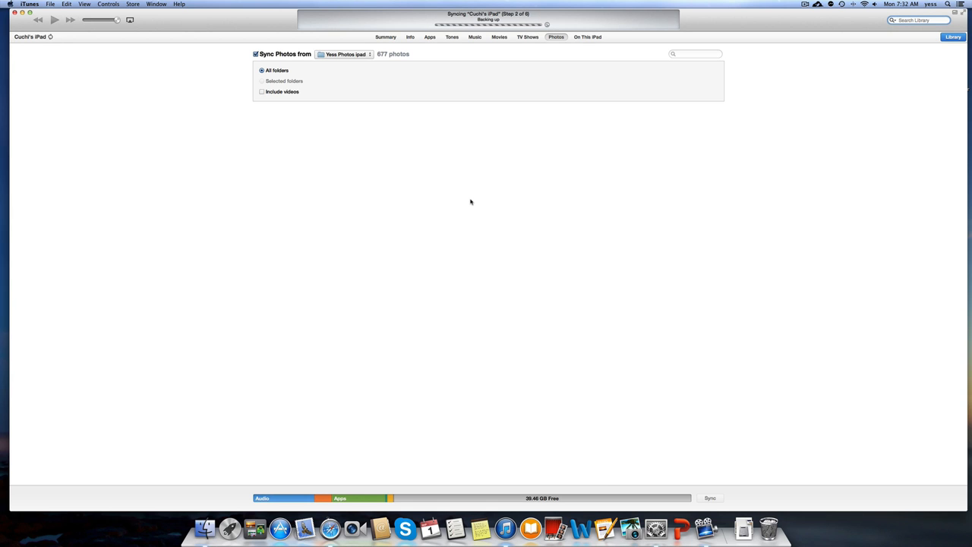
mouse_move(490, 223)
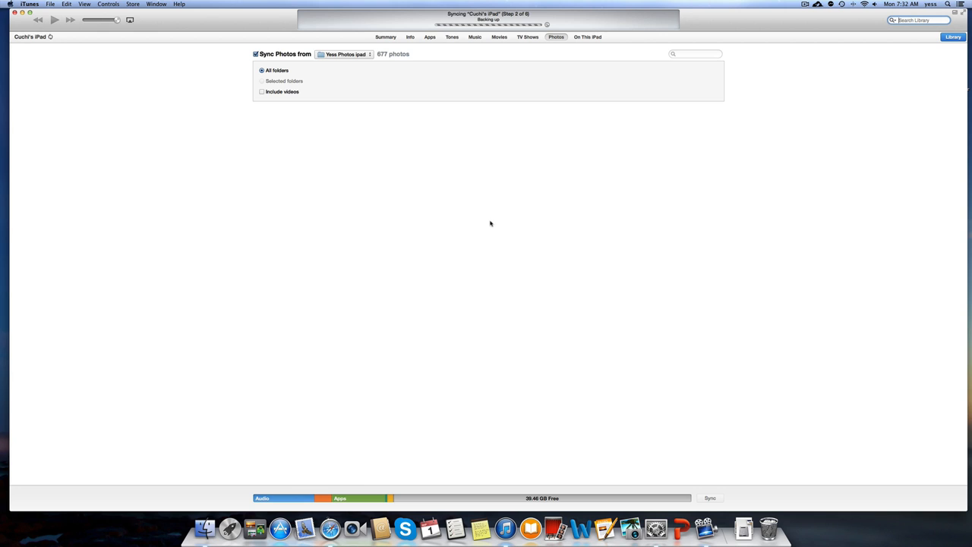
mouse_move(652, 133)
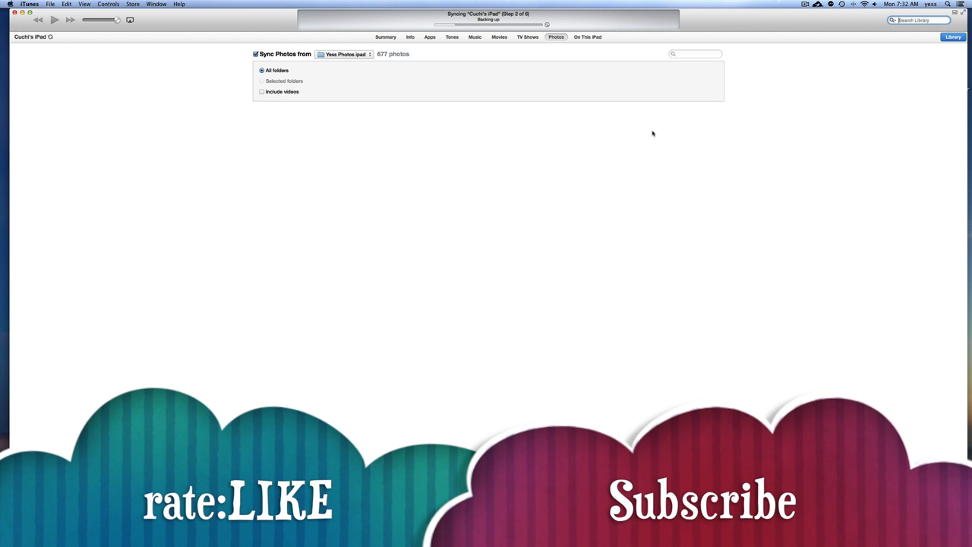
mouse_move(651, 133)
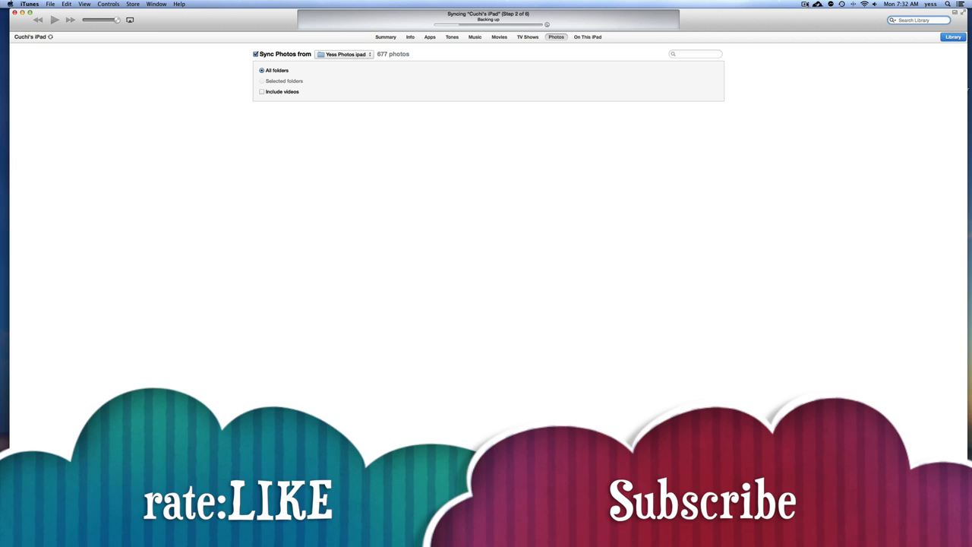